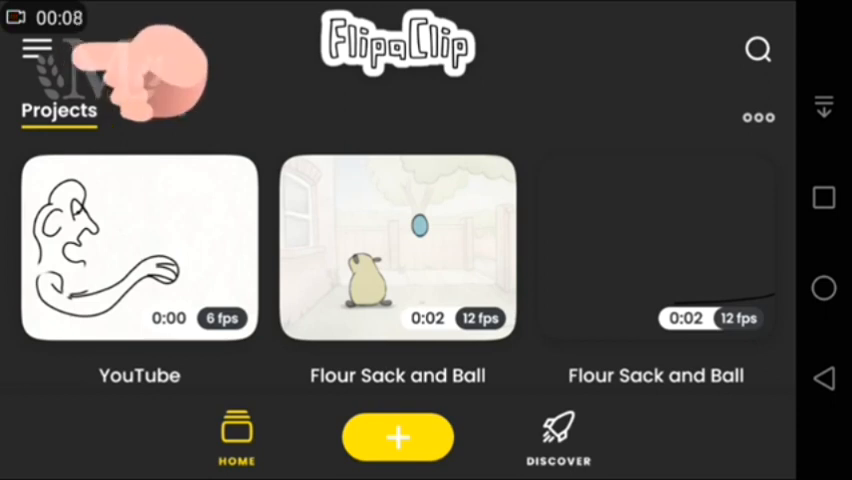
Step: Confirm the dark theme with yellow accent in App Settings' Light and Dark Mode options
{"action": "left_click", "coordinate": [35, 48]}
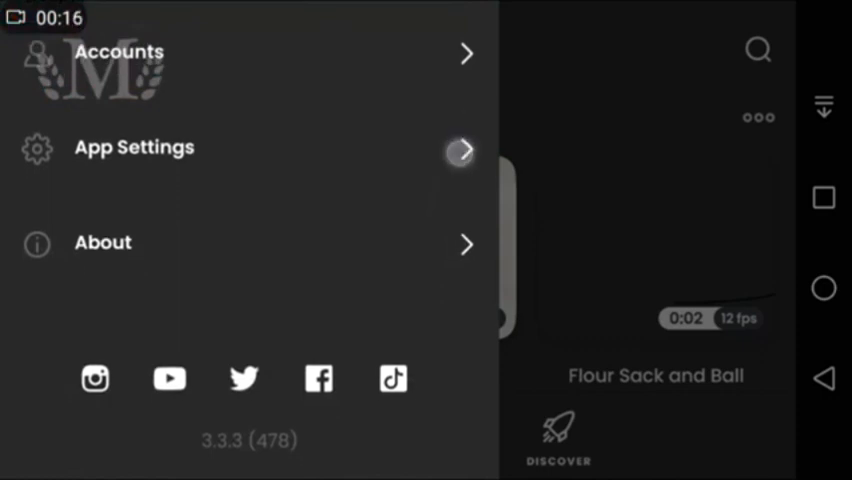
{"action": "left_click", "coordinate": [134, 147]}
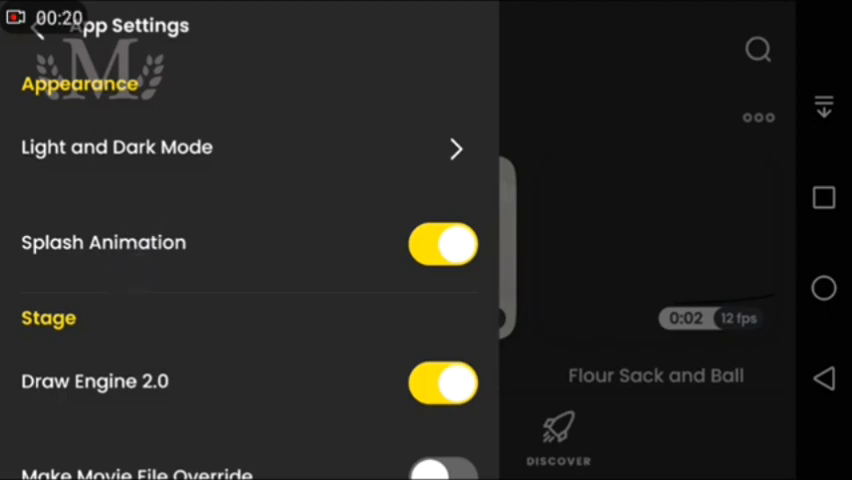
{"action": "left_click", "coordinate": [116, 147]}
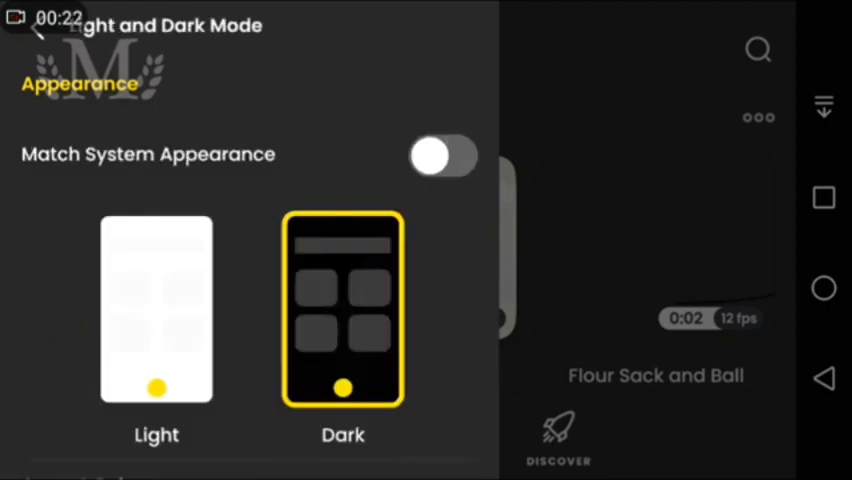
{"action": "scroll", "scroll_direction": "down", "scroll_amount": 3}
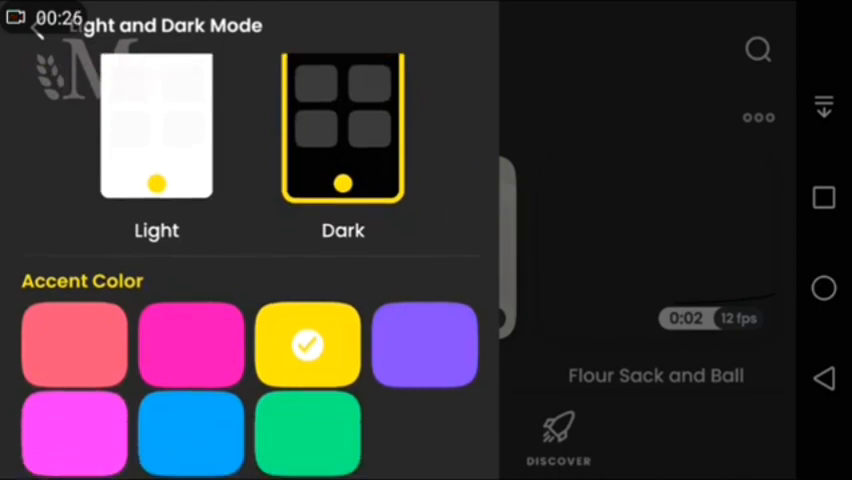
{"action": "scroll", "scroll_direction": "down", "scroll_amount": 3}
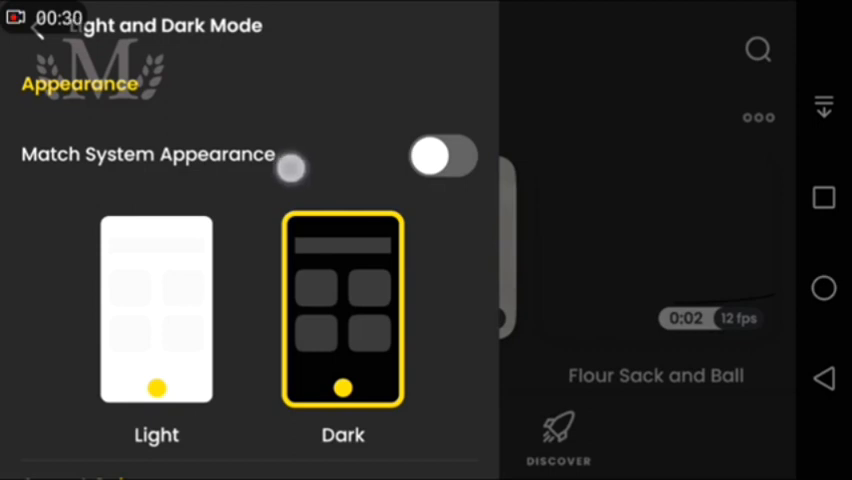
{"action": "left_click", "coordinate": [30, 30]}
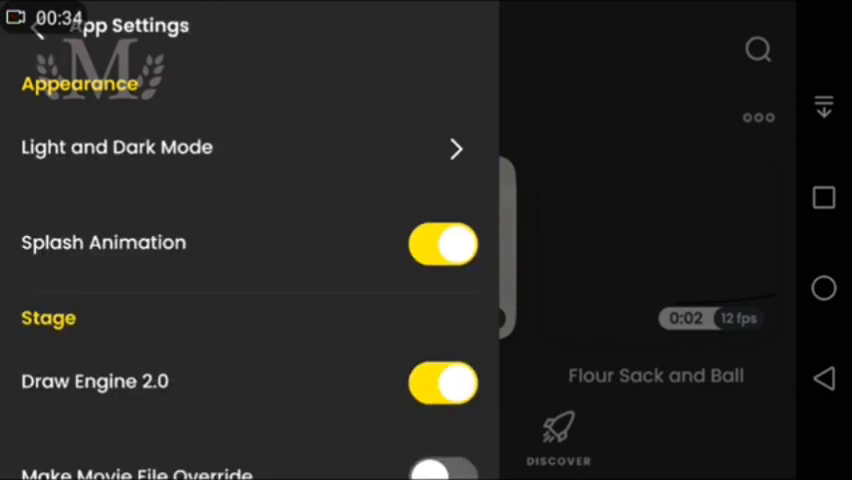
Step: Scroll through App Settings and choose 30 fps as the time-lapse recording frame rate
{"action": "scroll", "scroll_direction": "down", "scroll_amount": 3}
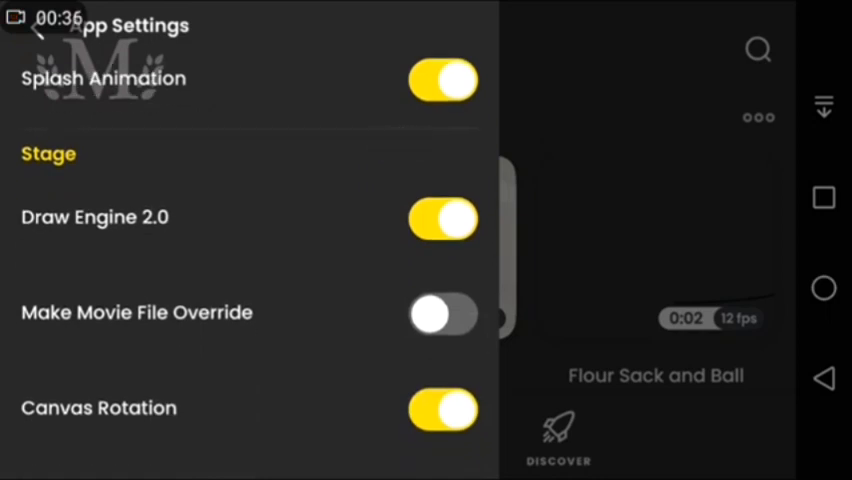
{"action": "scroll", "scroll_direction": "down", "scroll_amount": 3}
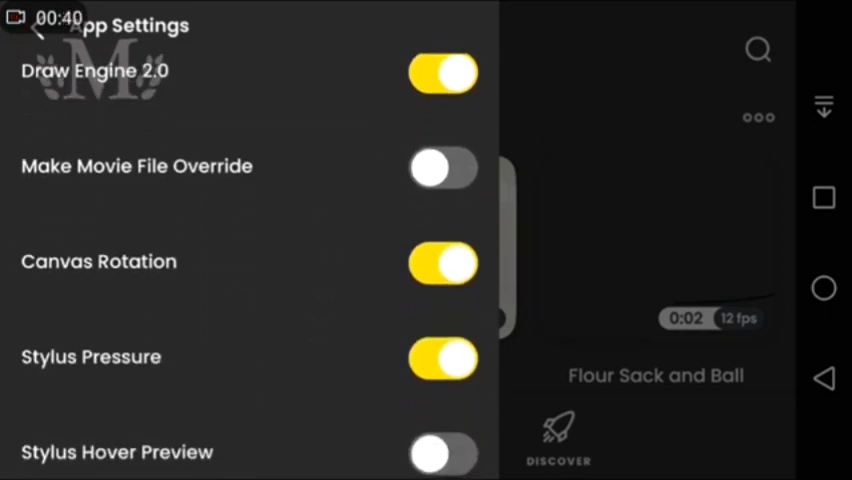
{"action": "scroll", "scroll_direction": "down", "scroll_amount": 3}
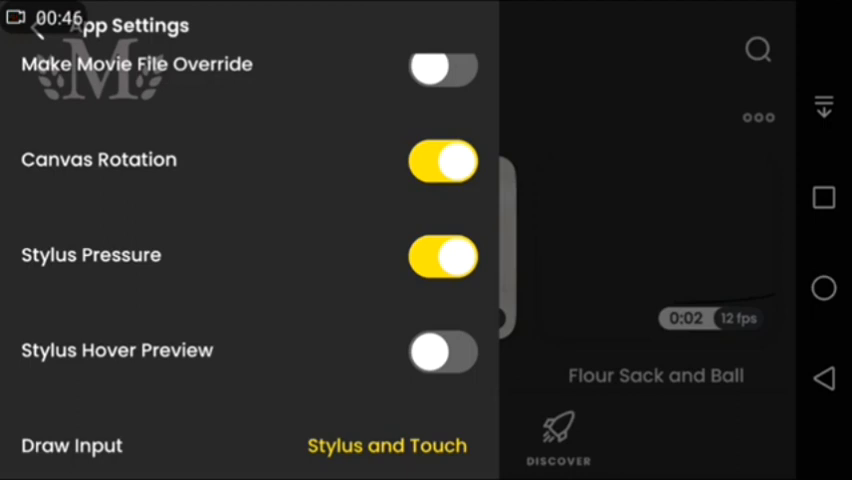
{"action": "scroll", "scroll_direction": "down", "scroll_amount": 3}
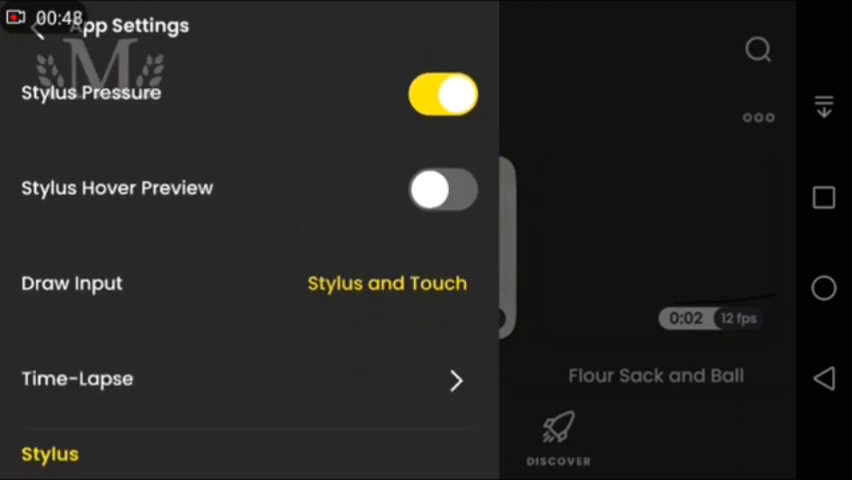
{"action": "scroll", "scroll_direction": "down", "scroll_amount": 3}
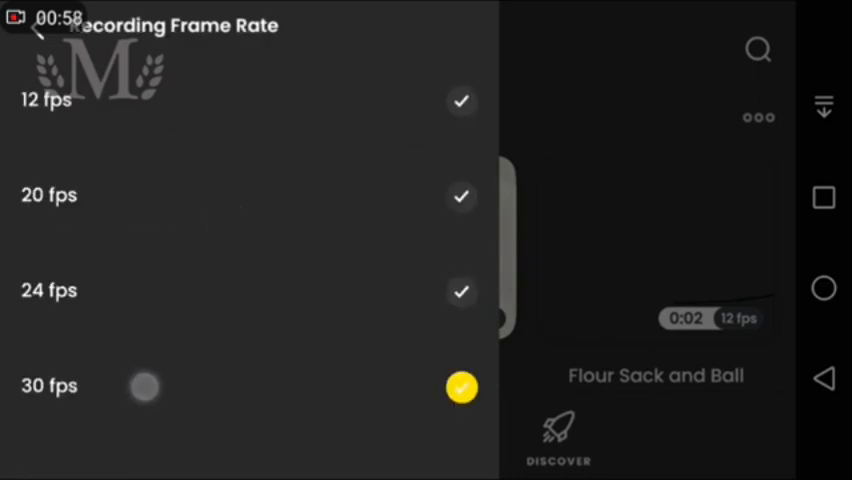
{"action": "left_click", "coordinate": [460, 386]}
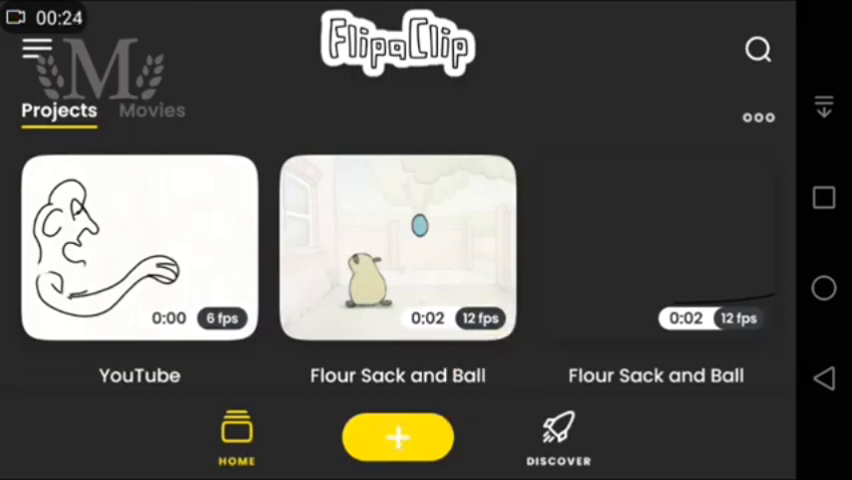
Step: Begin a new project titled 'Flipaclip tutorial'
{"action": "left_click", "coordinate": [397, 439]}
{"action": "type", "text": "Flipaclip tu"}
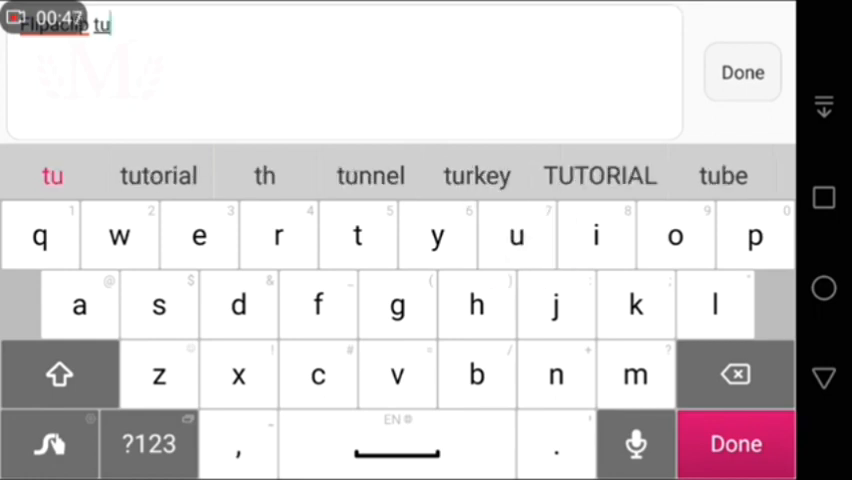
{"action": "left_click", "coordinate": [158, 175]}
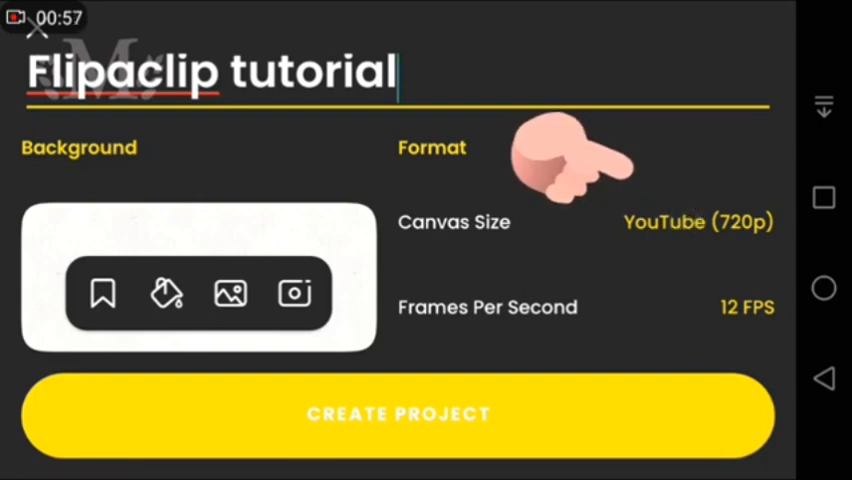
Step: Create the project with YouTube (720p) canvas at 12 FPS and show the drawing tools
{"action": "left_click", "coordinate": [698, 222]}
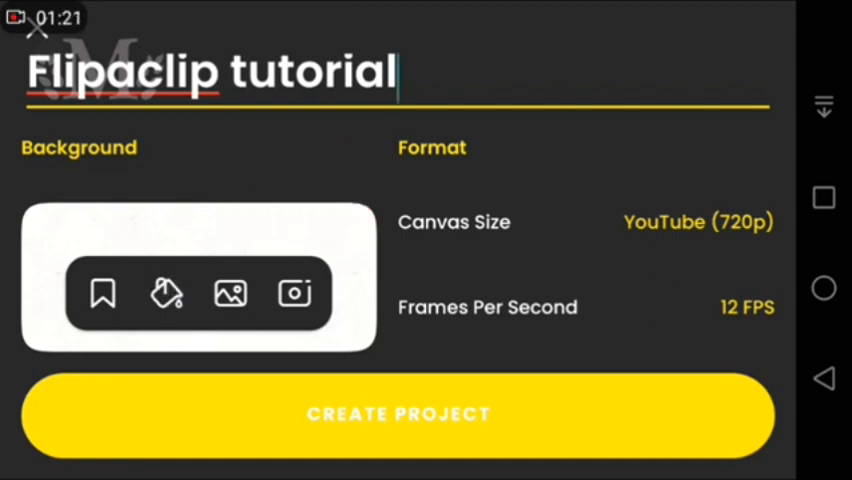
{"action": "left_click", "coordinate": [166, 293]}
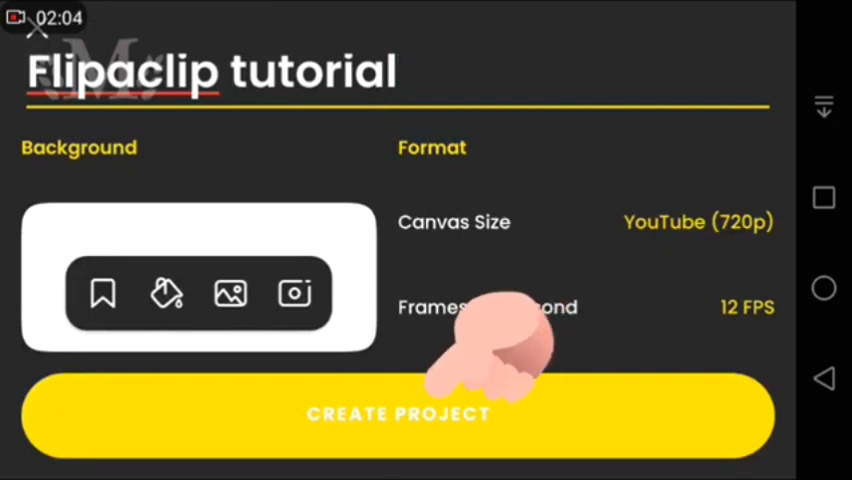
{"action": "left_click", "coordinate": [398, 416]}
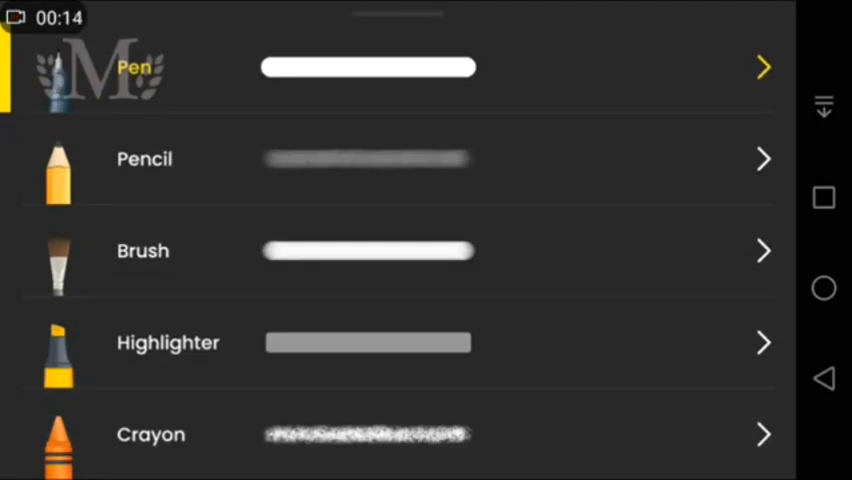
Step: Review the pen settings (6px, black, 100% opacity, 19% stabilizer) and return to the canvas
{"action": "scroll", "scroll_direction": "down", "scroll_amount": 3}
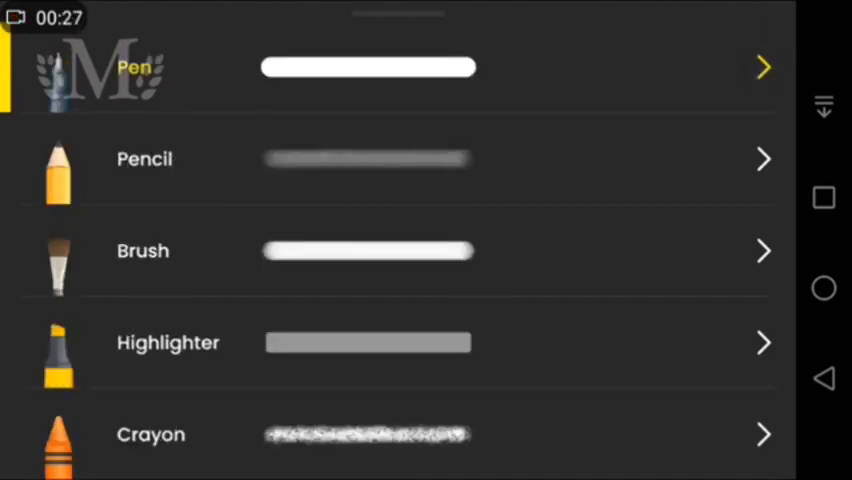
{"action": "left_click", "coordinate": [761, 68]}
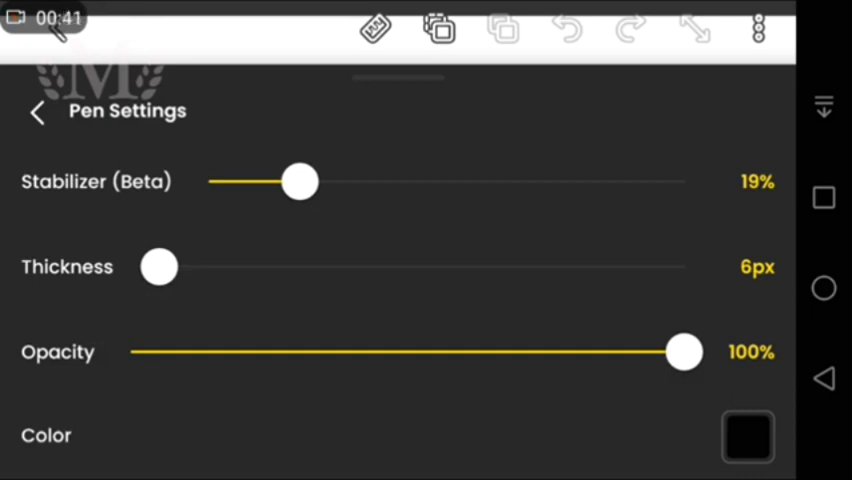
{"action": "left_click", "coordinate": [38, 112]}
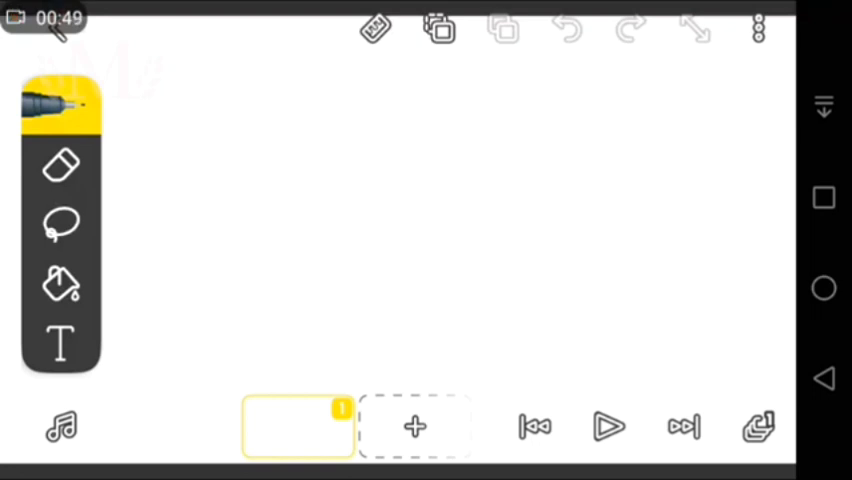
Step: Try the eraser, lasso, fill and text tools, then show the straight-line ruler guide
{"action": "left_click", "coordinate": [61, 165]}
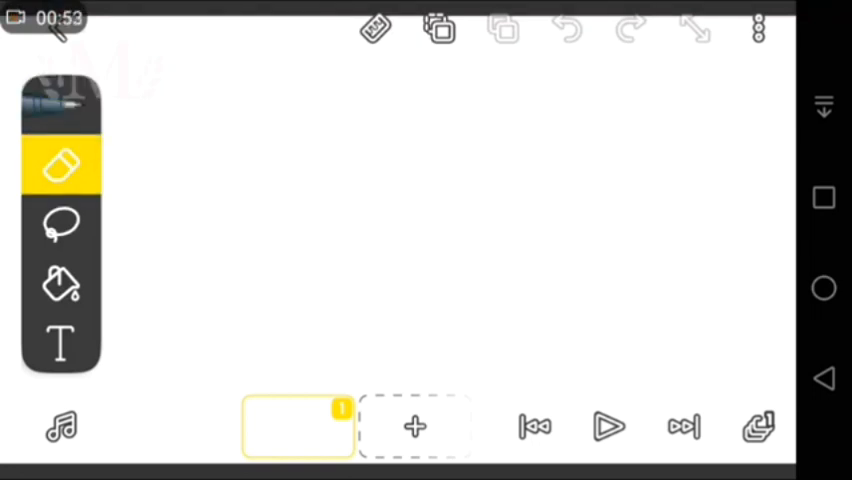
{"action": "left_click", "coordinate": [61, 164]}
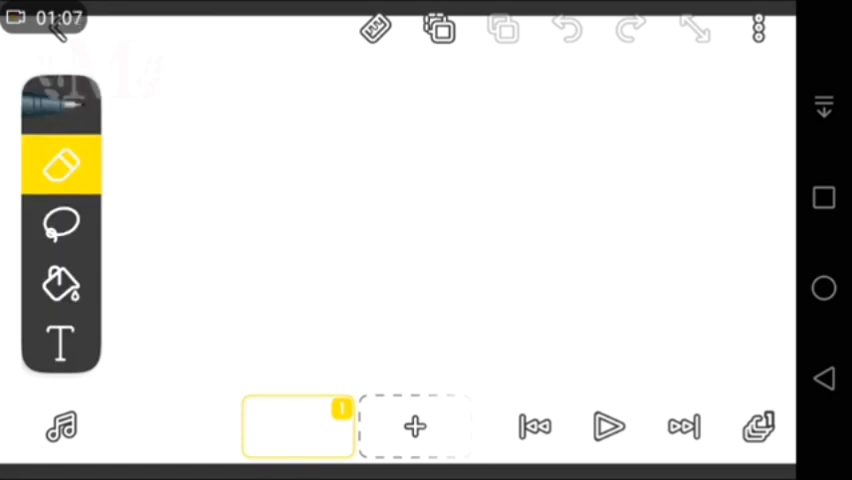
{"action": "left_click", "coordinate": [60, 225]}
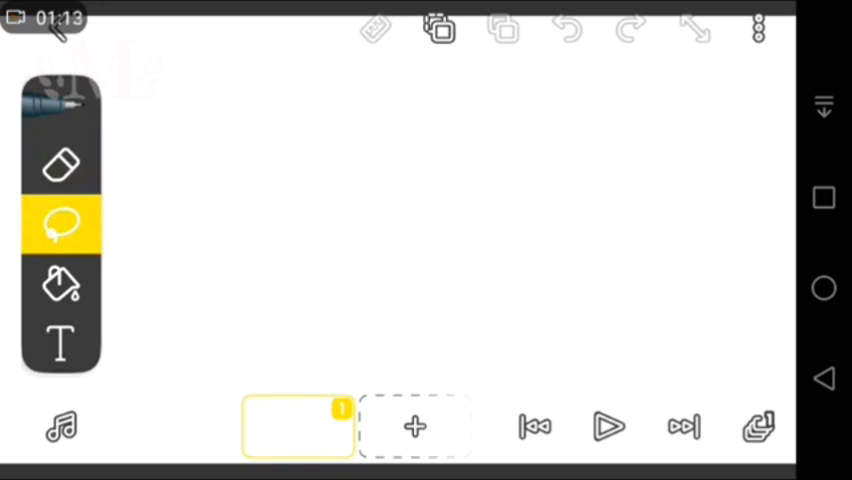
{"action": "left_click", "coordinate": [61, 285]}
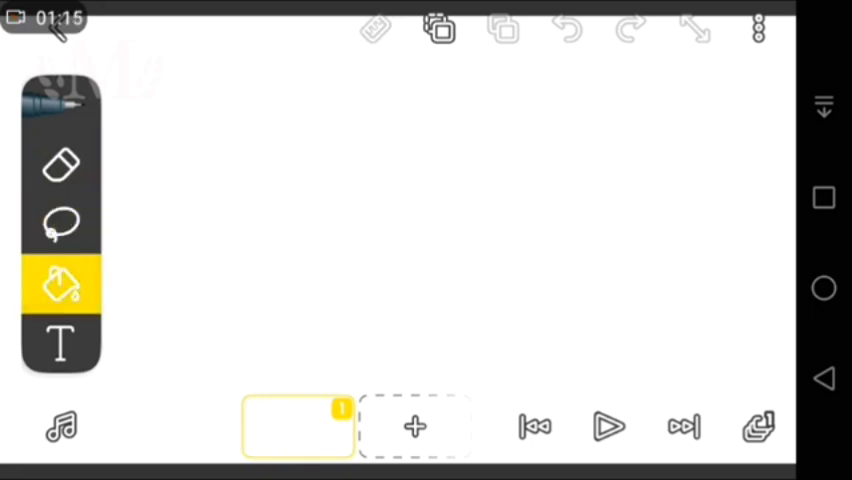
{"action": "left_click", "coordinate": [60, 344]}
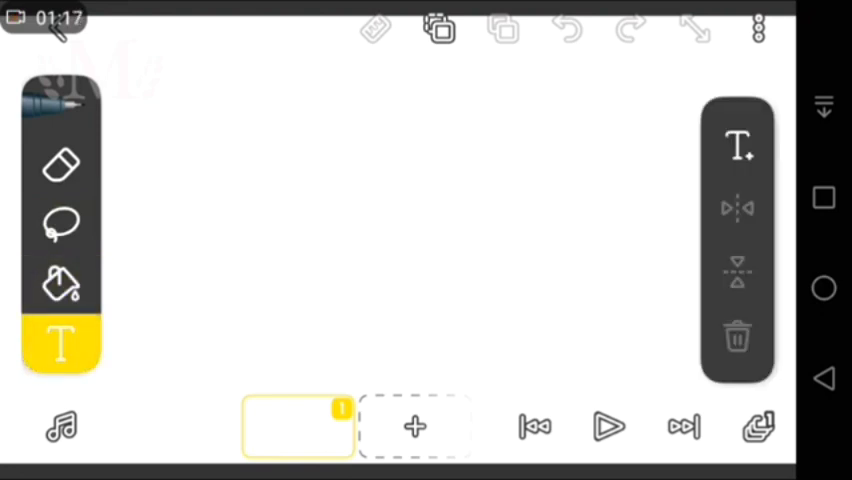
{"action": "left_click", "coordinate": [62, 165]}
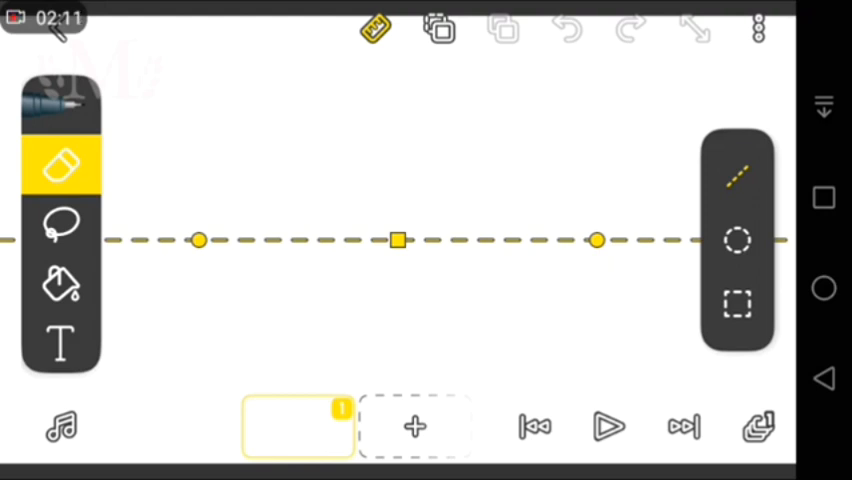
Step: Change the ruler guide from a line to a circle shape
{"action": "left_click", "coordinate": [735, 240]}
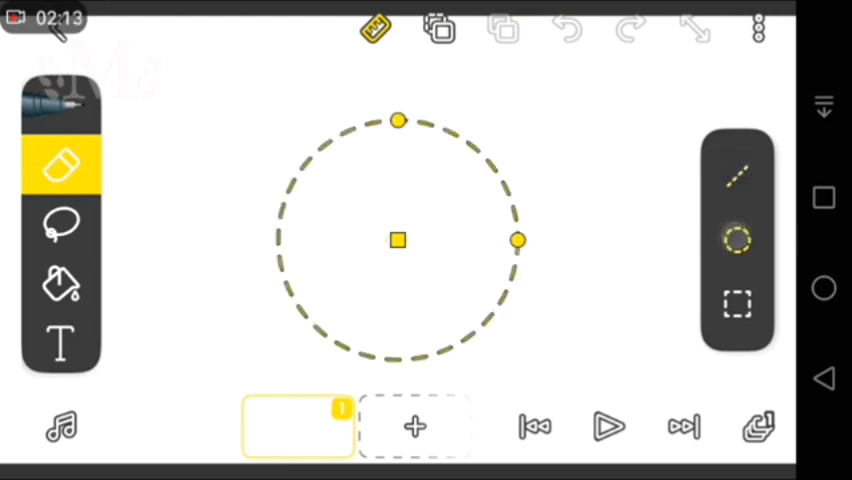
{"action": "left_click", "coordinate": [737, 303]}
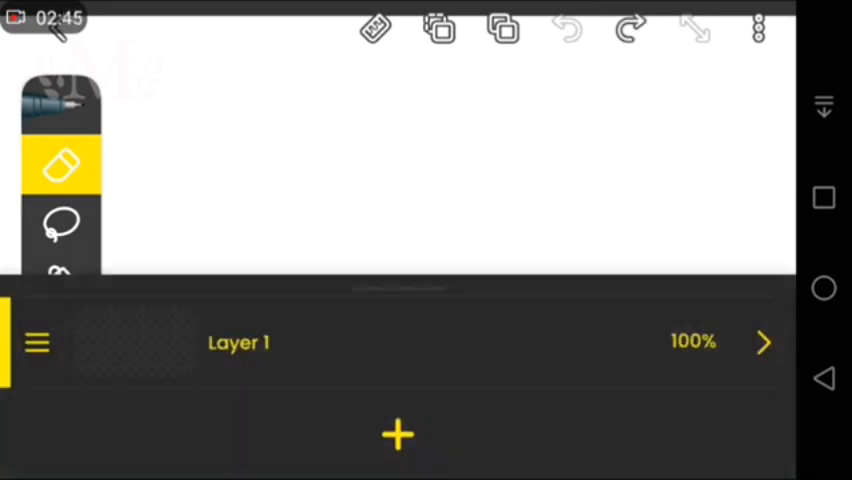
Step: Add Layer 2 above Layer 1 from the Layers panel
{"action": "left_click", "coordinate": [396, 436]}
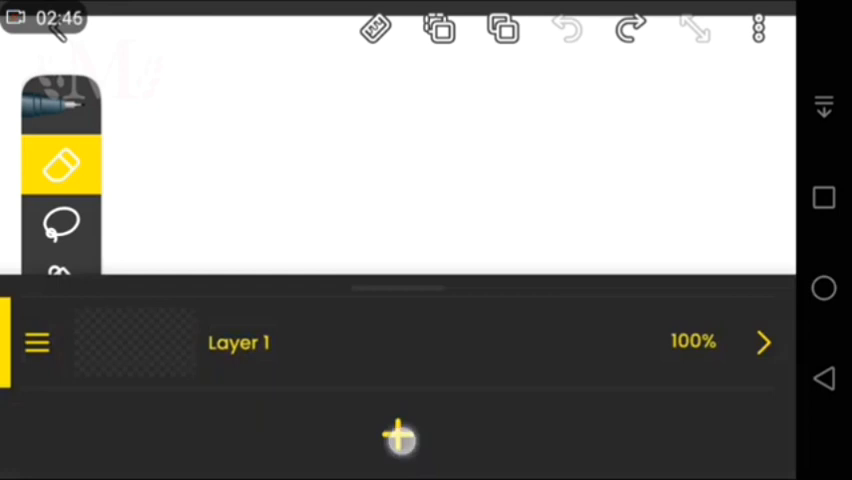
{"action": "left_click", "coordinate": [396, 438]}
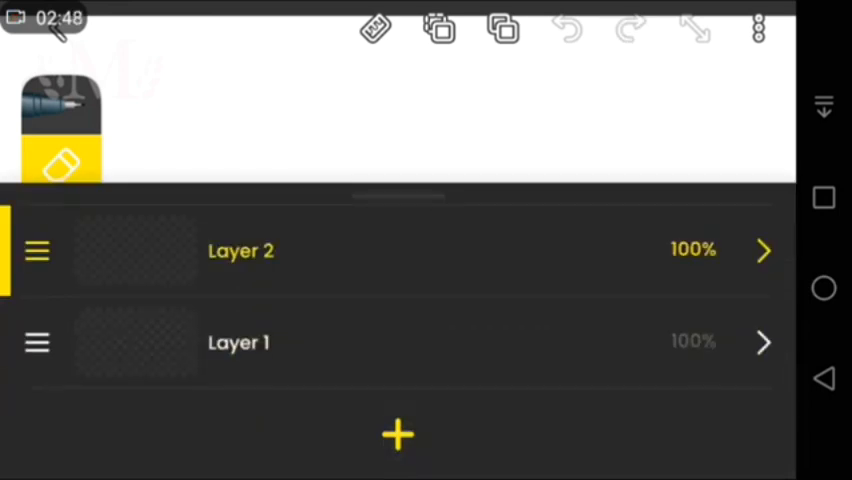
{"action": "left_click", "coordinate": [396, 434]}
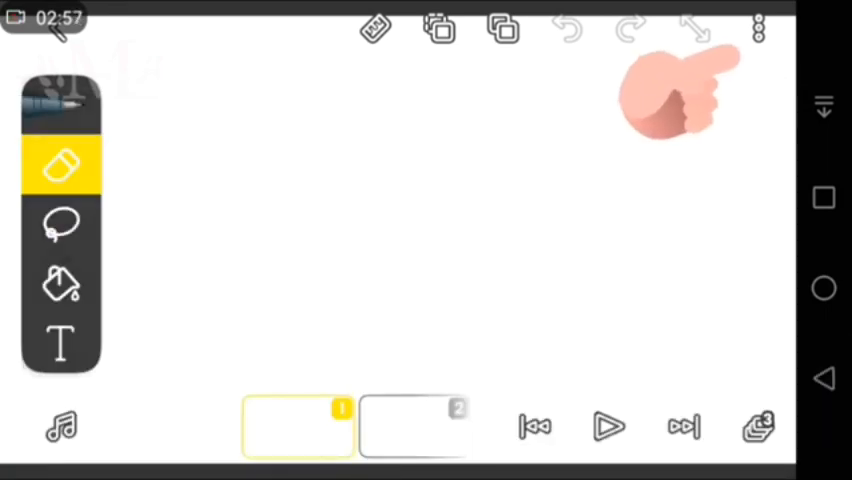
Step: Browse the project options menu, switching the grid overlay on and back off
{"action": "left_click", "coordinate": [755, 28]}
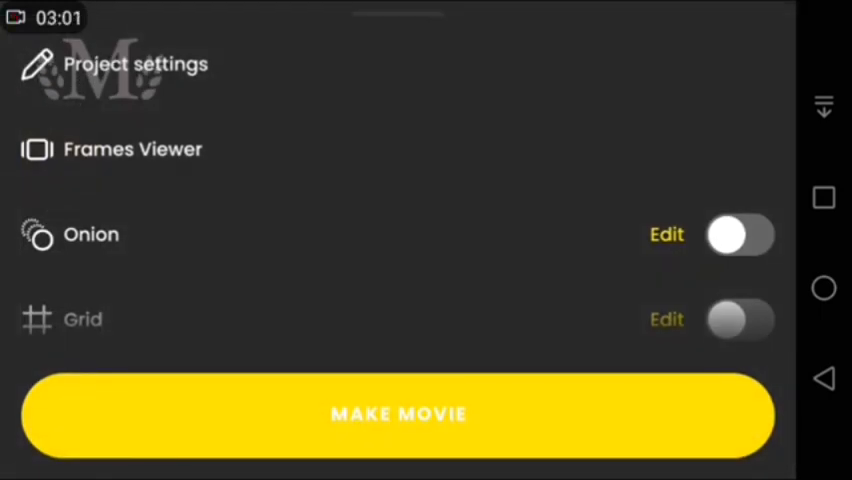
{"action": "scroll", "scroll_direction": "down", "scroll_amount": 3}
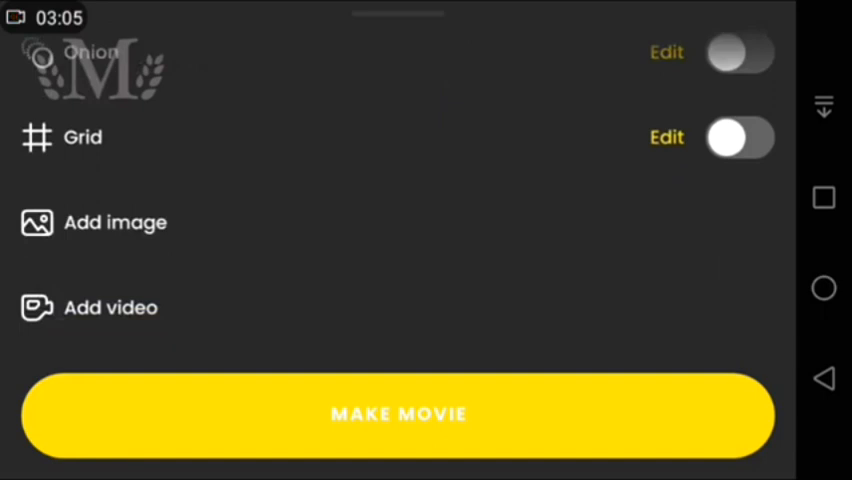
{"action": "left_click", "coordinate": [742, 137]}
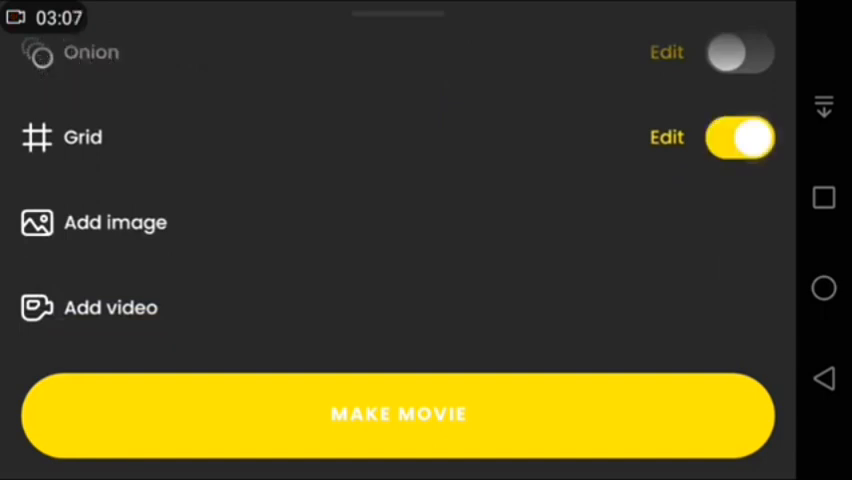
{"action": "left_click", "coordinate": [740, 137]}
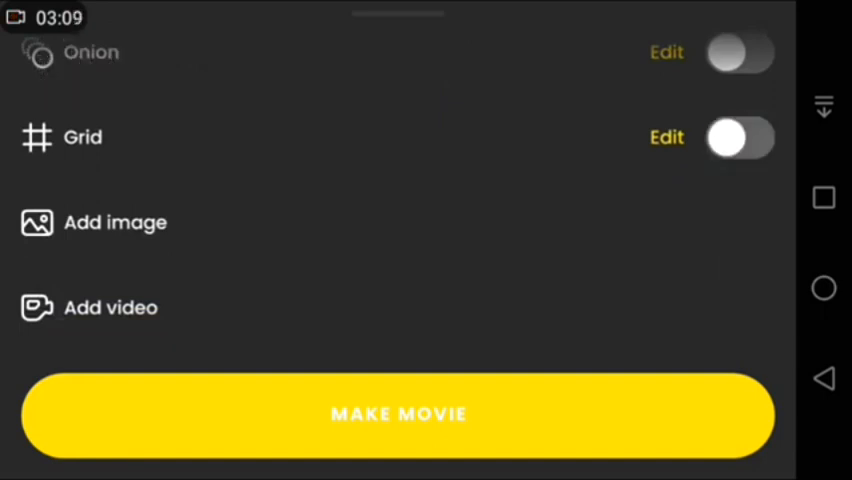
{"action": "scroll", "scroll_direction": "down", "scroll_amount": 3}
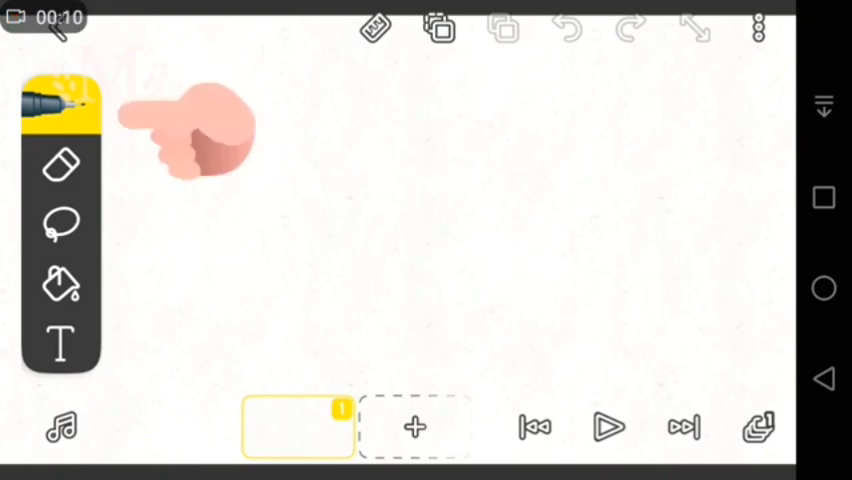
Step: Check the pen settings, then enable the horizontal straight-line ruler guide
{"action": "left_click", "coordinate": [58, 103]}
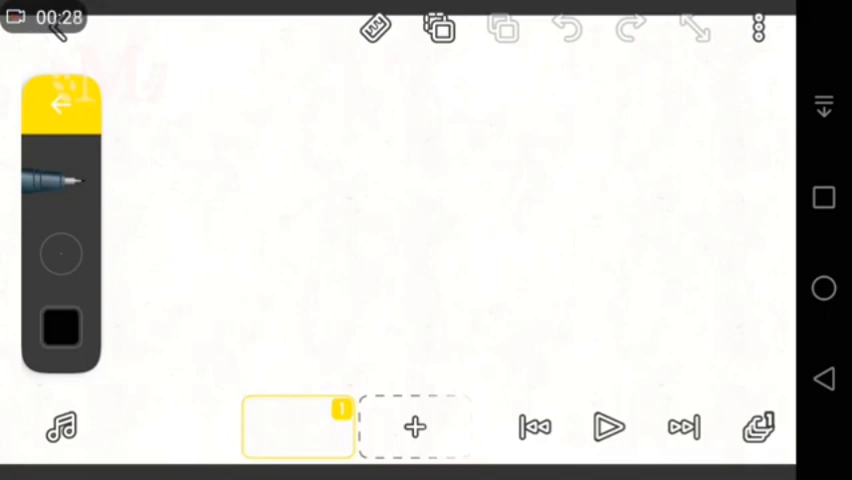
{"action": "left_click", "coordinate": [60, 105]}
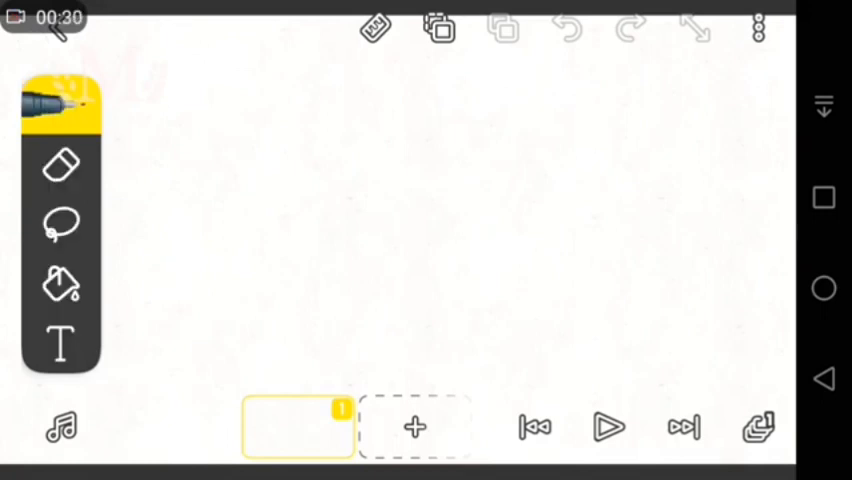
{"action": "left_click", "coordinate": [378, 30]}
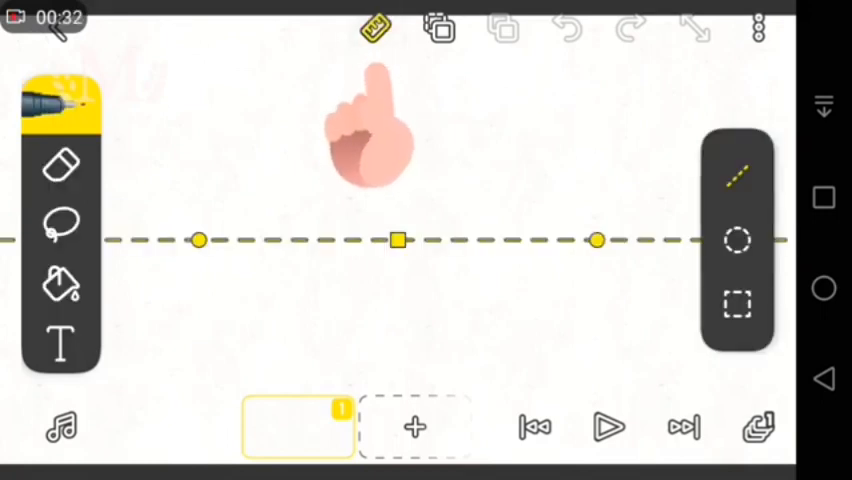
Step: Move the line ruler down toward the bottom of the canvas for the ground line
{"action": "left_click_drag", "start_coordinate": [397, 240], "coordinate": [397, 347]}
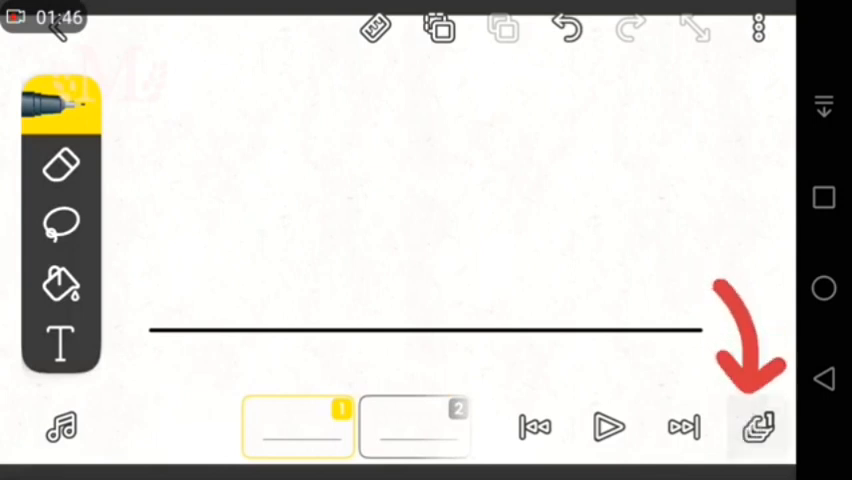
Step: Add a new layer above the ground-line layer for the circle
{"action": "left_click", "coordinate": [759, 429]}
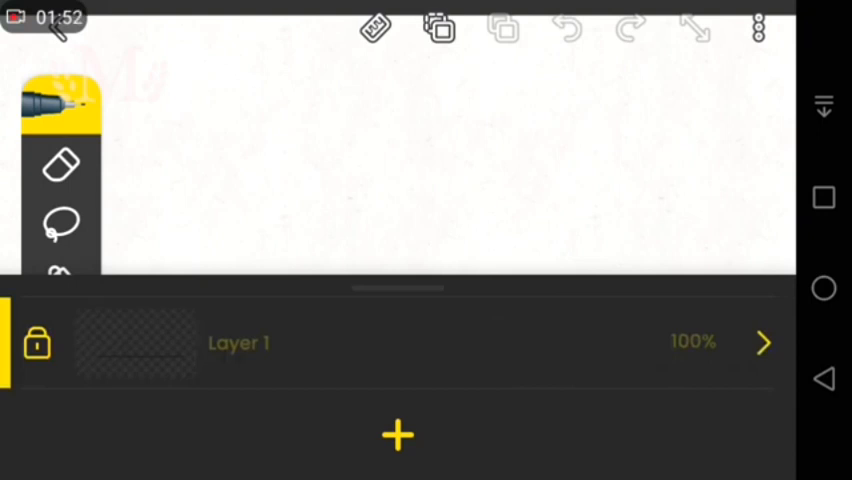
{"action": "left_click", "coordinate": [395, 435]}
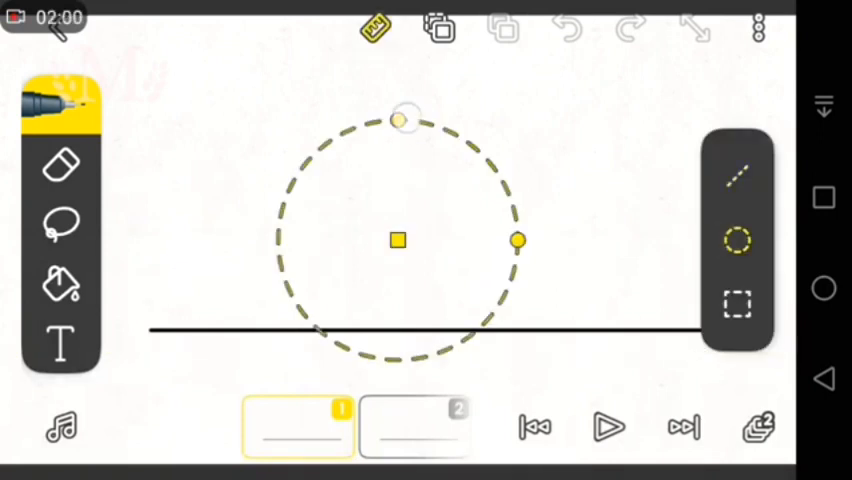
Step: Shrink the circle ruler and place it near the left end of the line
{"action": "left_click_drag", "start_coordinate": [517, 241], "coordinate": [458, 238]}
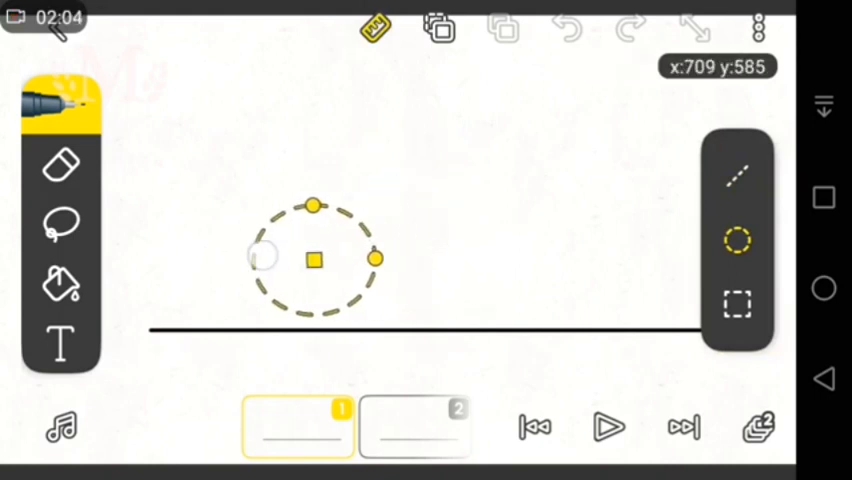
{"action": "left_click_drag", "start_coordinate": [314, 260], "coordinate": [188, 262]}
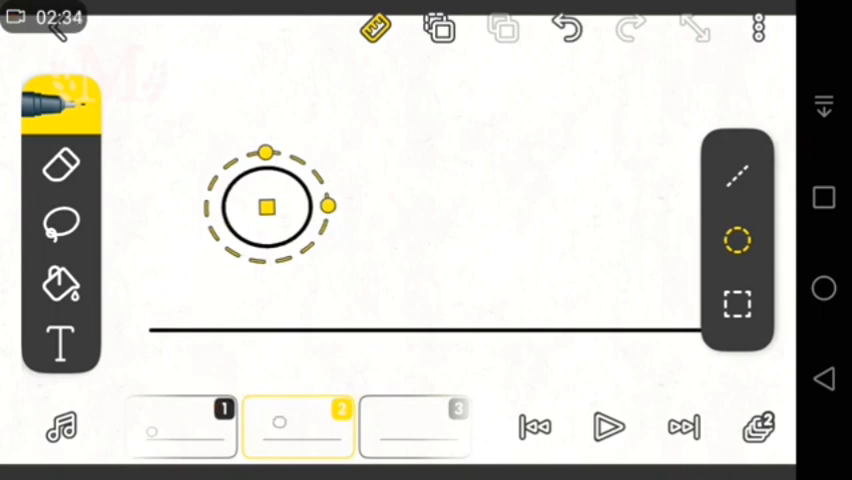
Step: Arc the circle guide up and right, tracing the circle near the canvas top
{"action": "left_click_drag", "start_coordinate": [267, 206], "coordinate": [352, 131]}
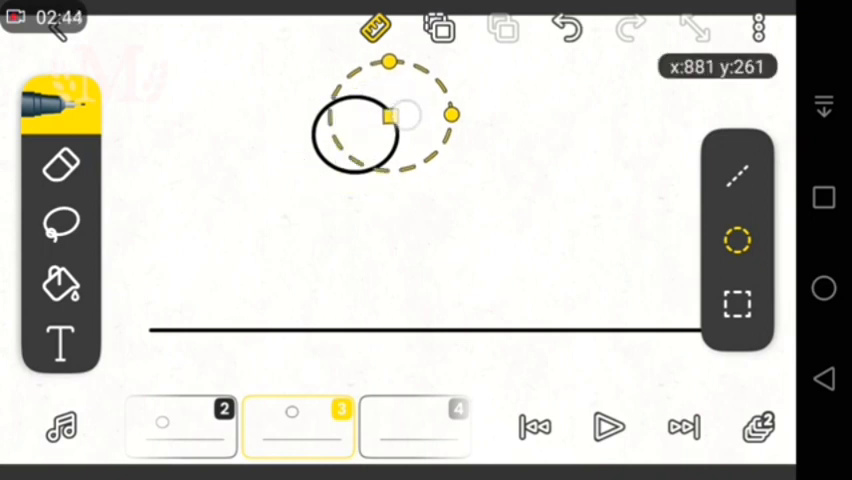
{"action": "left_click_drag", "start_coordinate": [390, 118], "coordinate": [463, 92]}
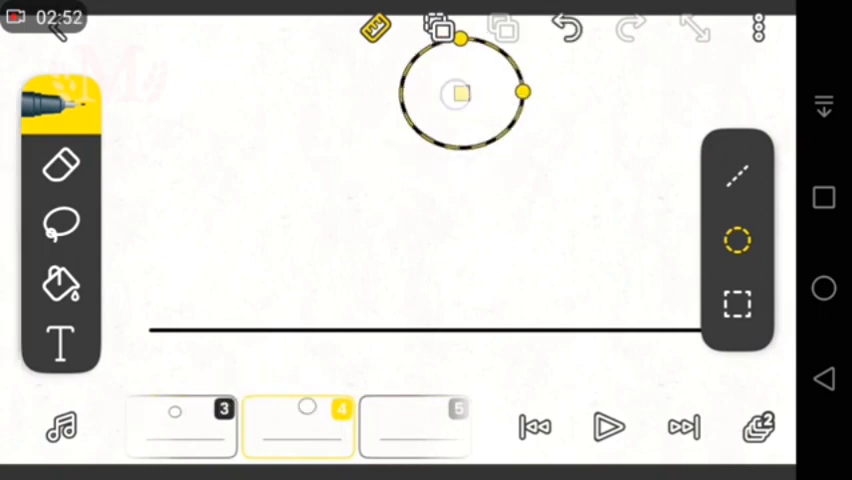
{"action": "left_click_drag", "start_coordinate": [460, 92], "coordinate": [548, 167]}
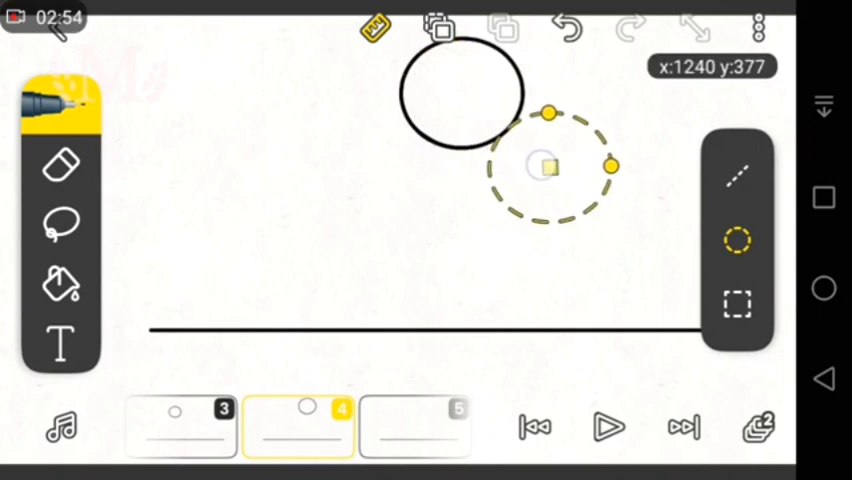
Step: Shift the circle guide right and down, trace frame 5, then lower it further right
{"action": "left_click_drag", "start_coordinate": [548, 167], "coordinate": [525, 147]}
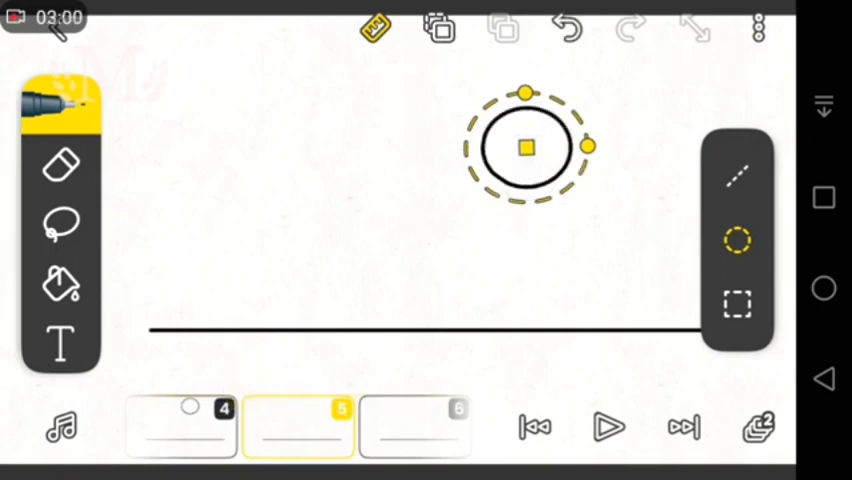
{"action": "left_click_drag", "start_coordinate": [525, 147], "coordinate": [540, 170]}
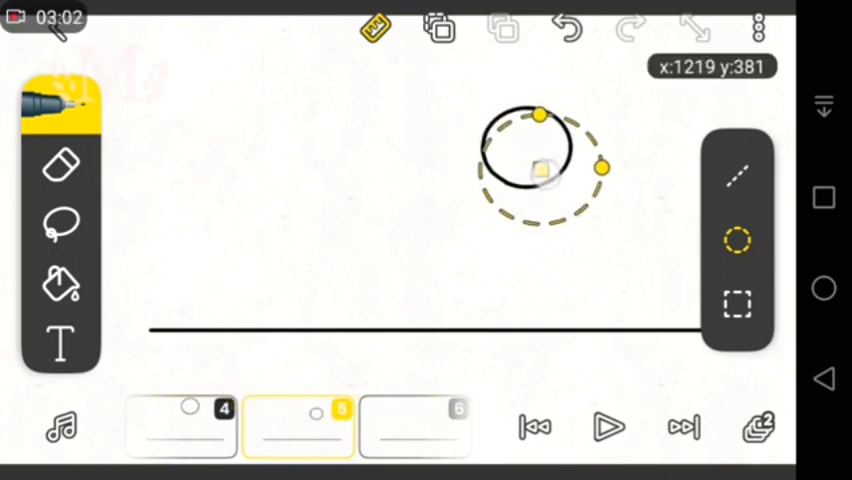
{"action": "left_click_drag", "start_coordinate": [540, 168], "coordinate": [575, 215]}
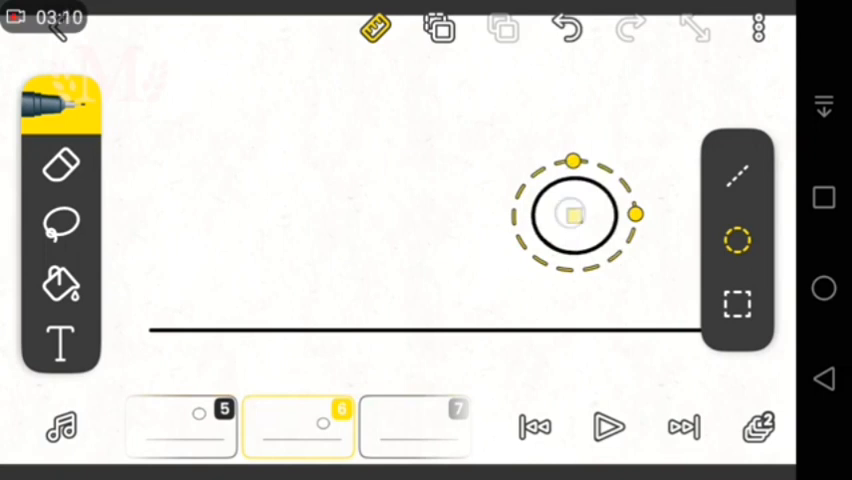
Step: Bring the circle guide down and trace it just above the line's right end
{"action": "left_click_drag", "start_coordinate": [573, 215], "coordinate": [617, 265]}
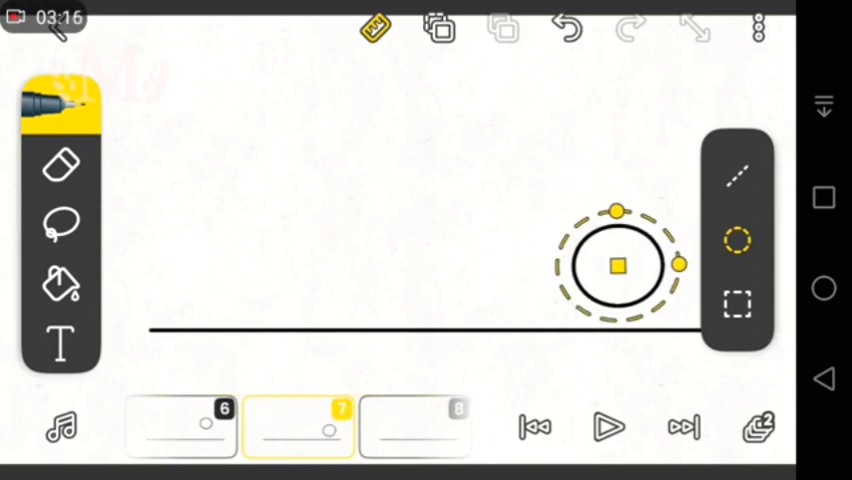
{"action": "left_click_drag", "start_coordinate": [617, 265], "coordinate": [632, 287]}
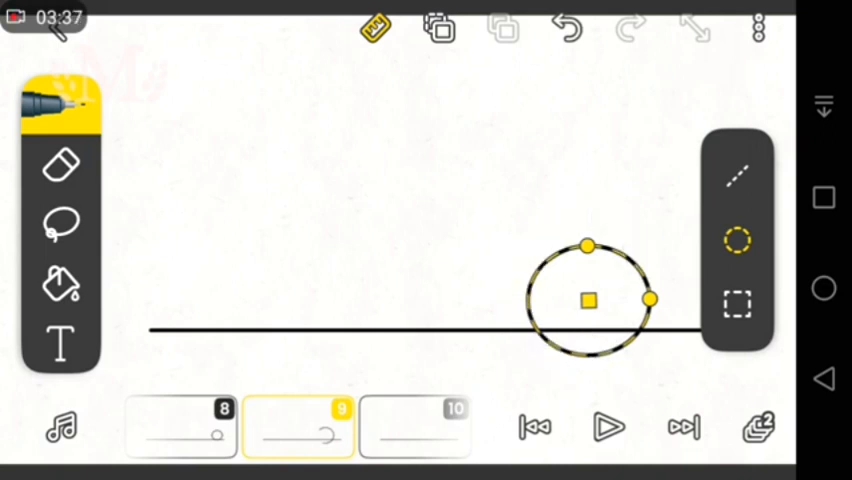
Step: Trace the circle resting on the line, moving it leftward across the middle
{"action": "left_click_drag", "start_coordinate": [588, 300], "coordinate": [470, 290]}
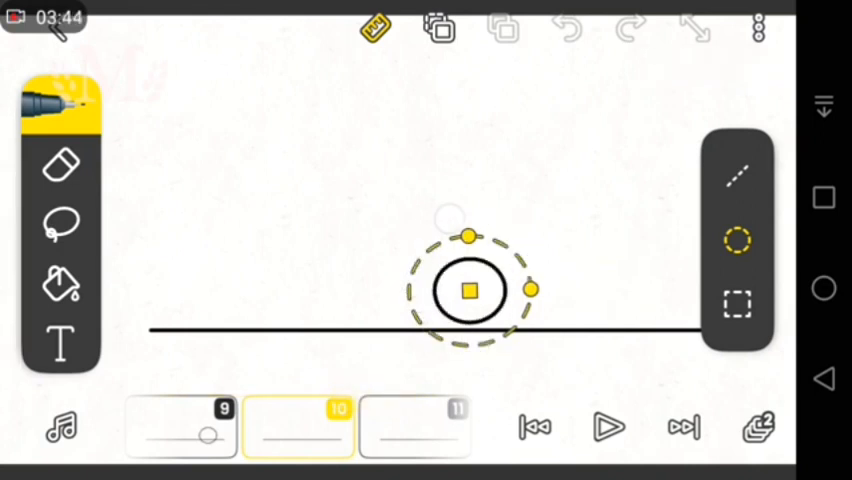
{"action": "left_click_drag", "start_coordinate": [470, 290], "coordinate": [347, 285]}
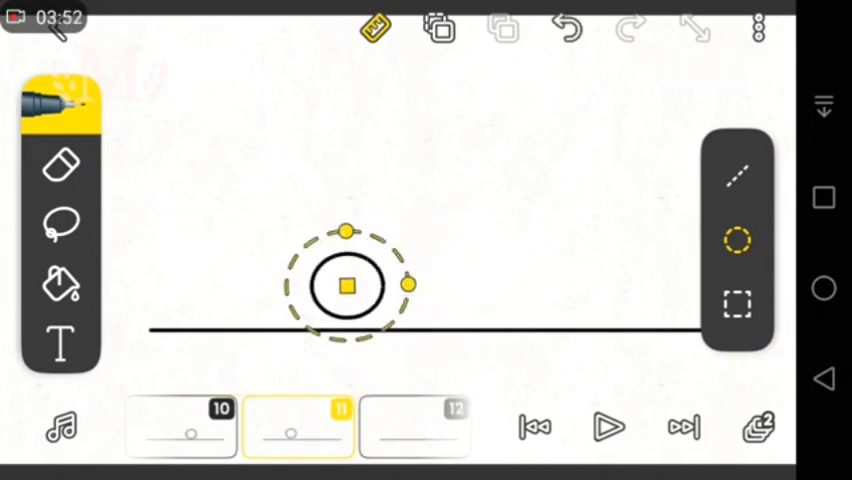
{"action": "left_click_drag", "start_coordinate": [350, 285], "coordinate": [275, 285]}
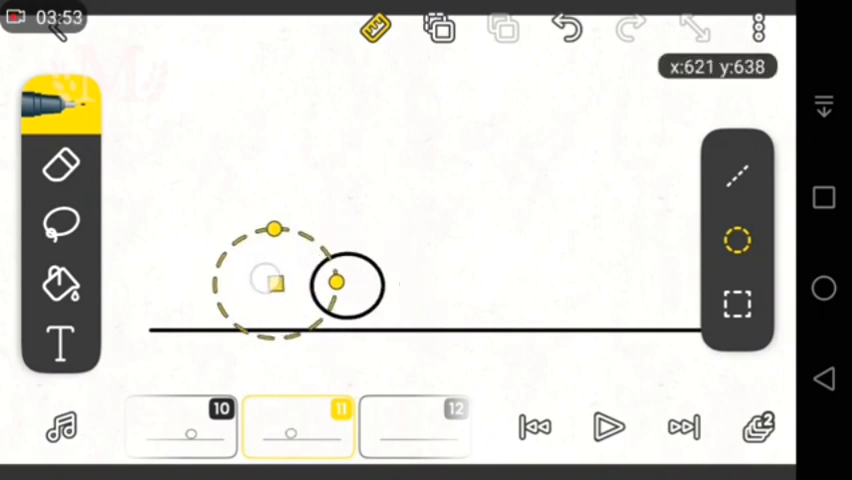